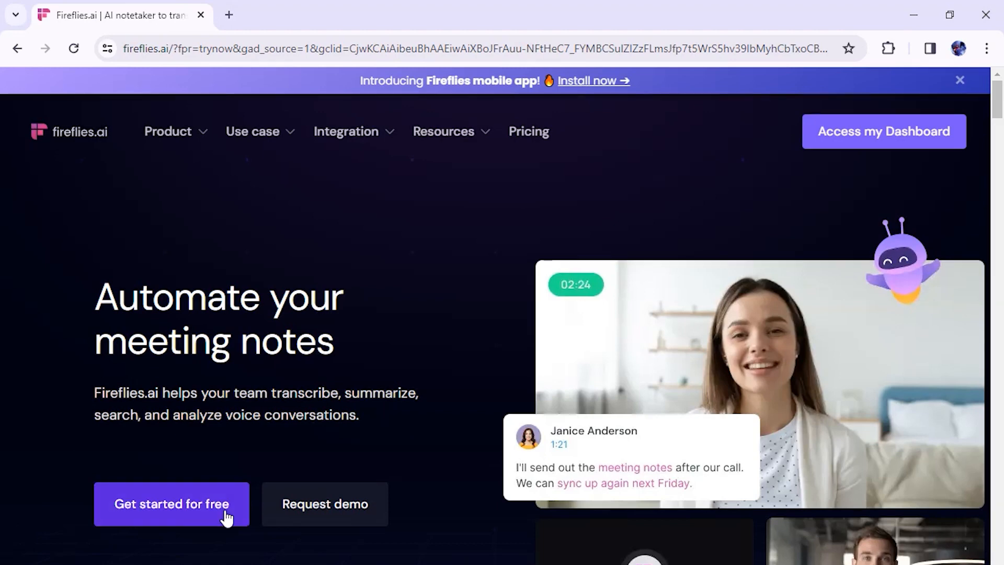
Enter the Fireflies.ai welcome dashboard via 'Get started for free' on the homepage.
click(171, 505)
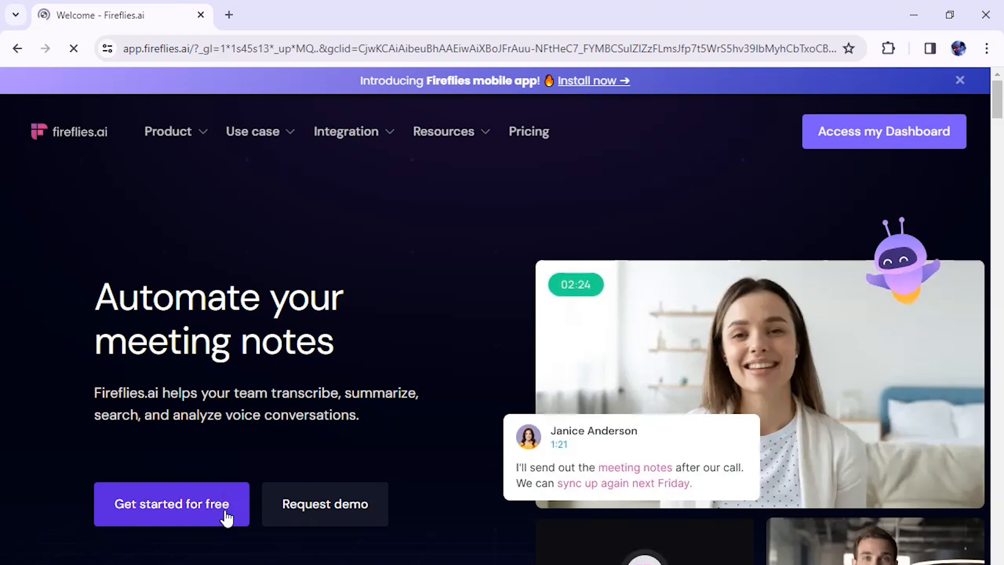
click(171, 504)
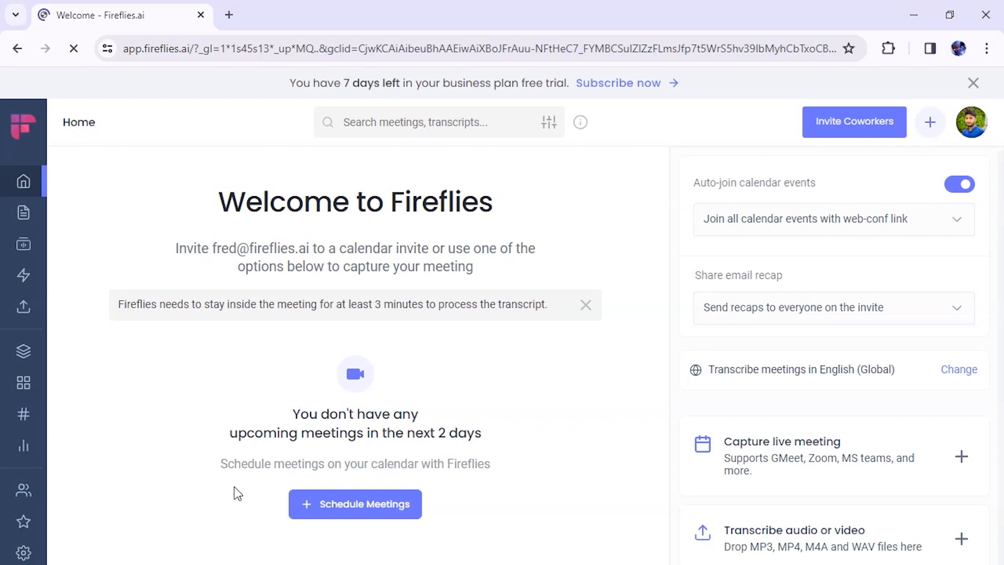
mouse_move(23, 351)
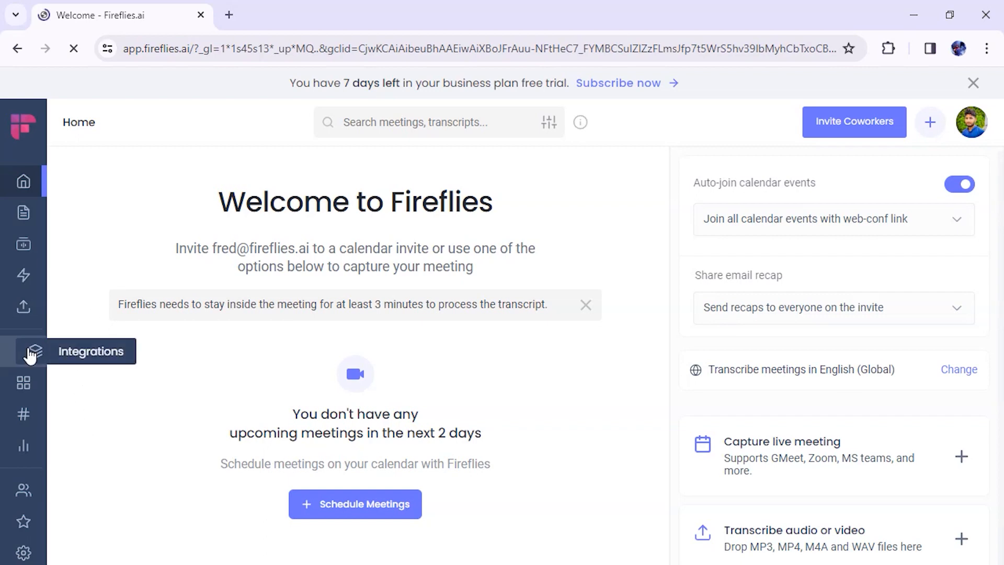
Start connecting ClickUp from its card in the Integrations list.
click(29, 351)
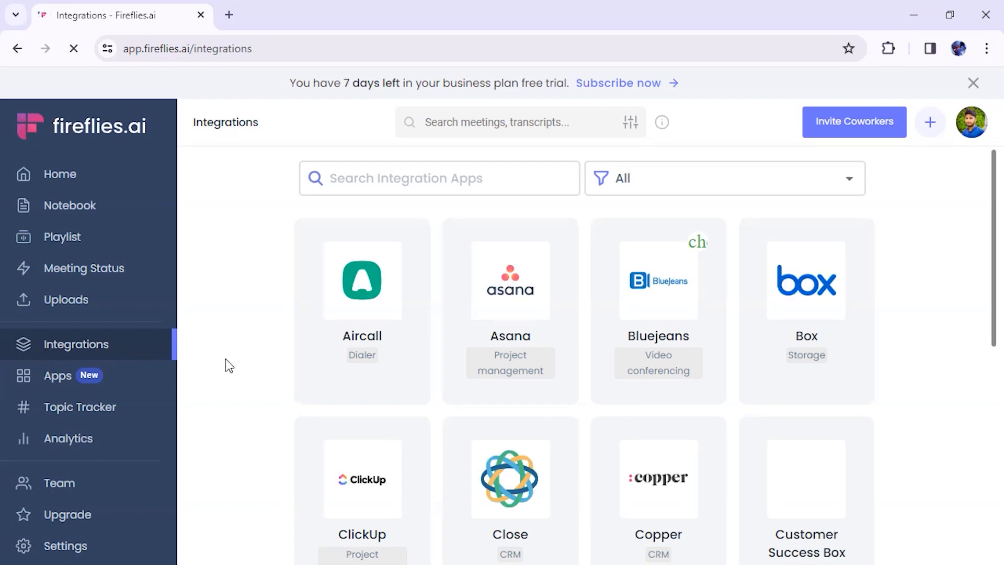
scroll(down, 3)
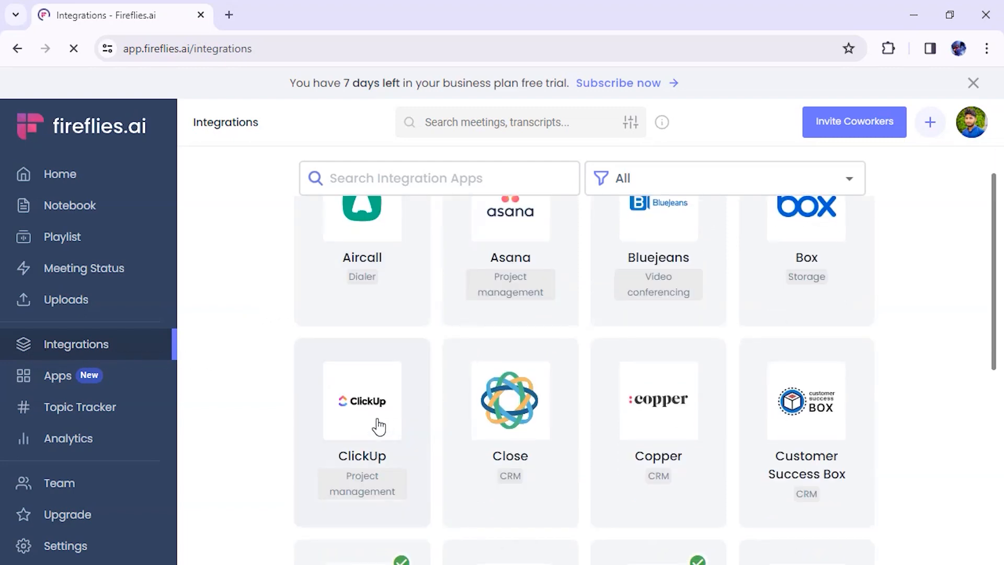
click(362, 400)
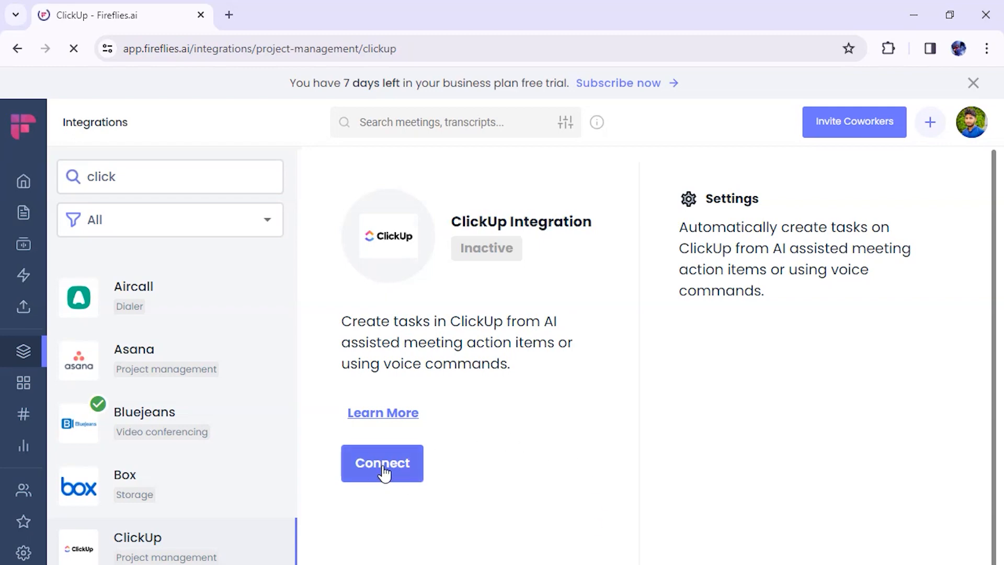
click(382, 463)
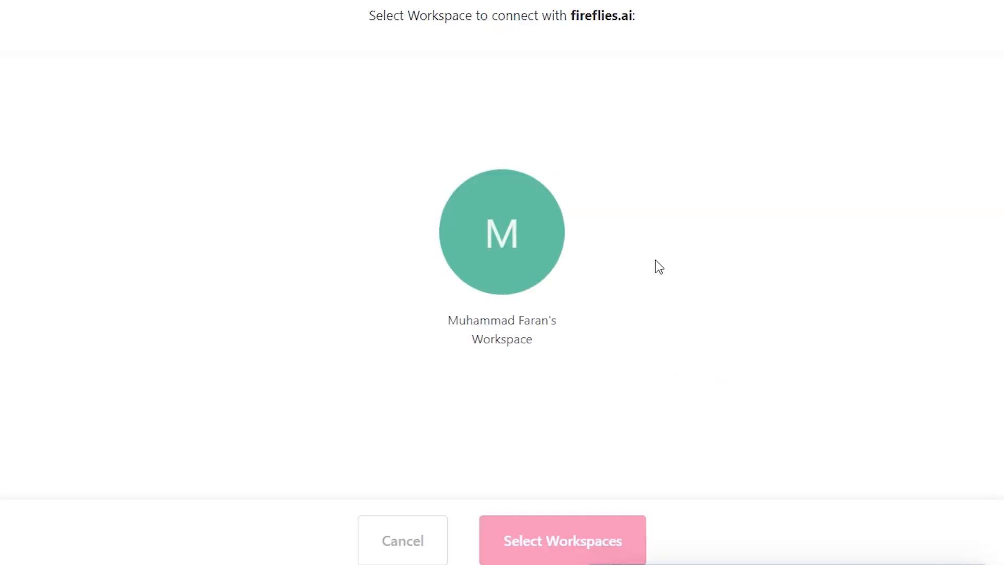
mouse_move(533, 337)
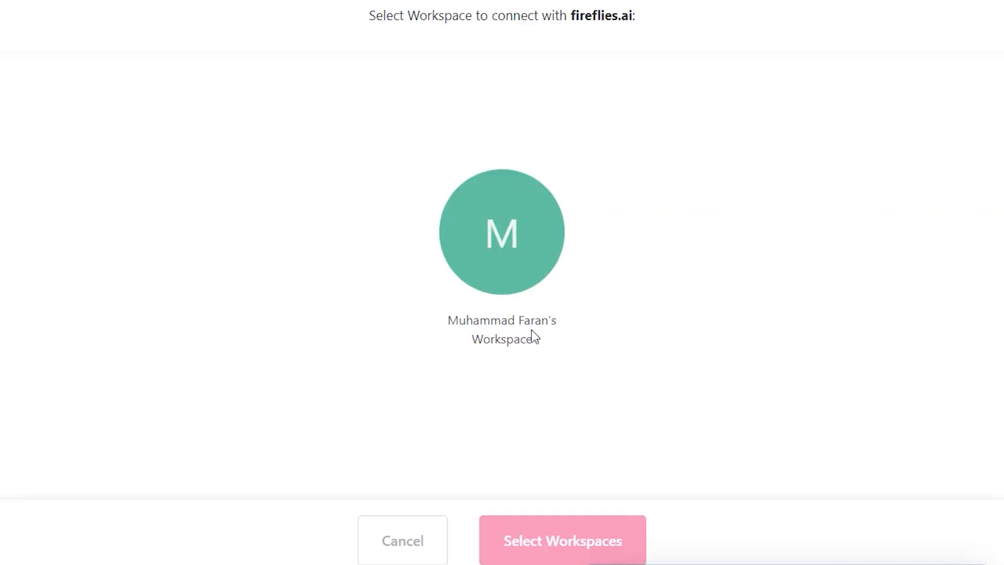
Select the single ClickUp workspace and authorize the connection.
click(501, 231)
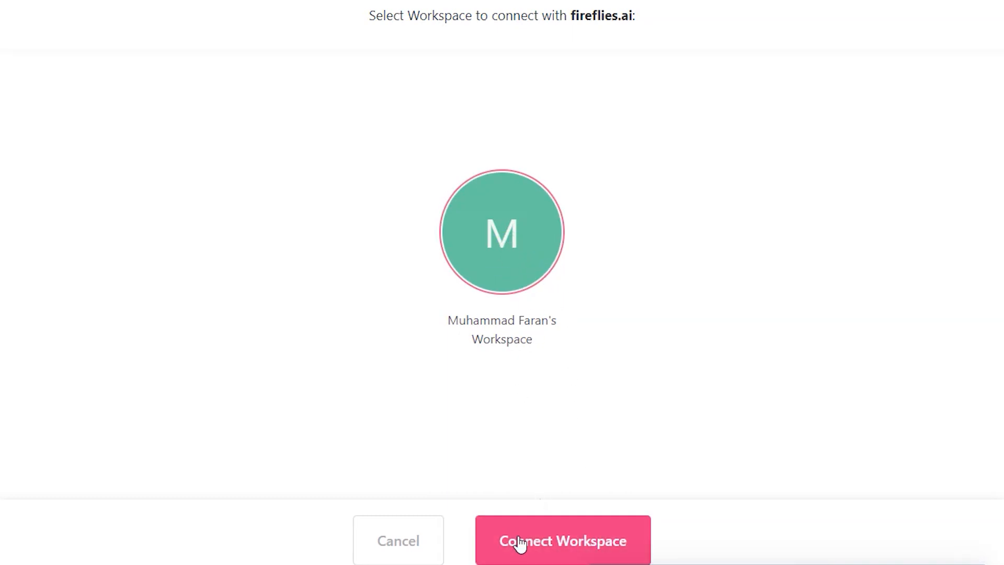
click(563, 540)
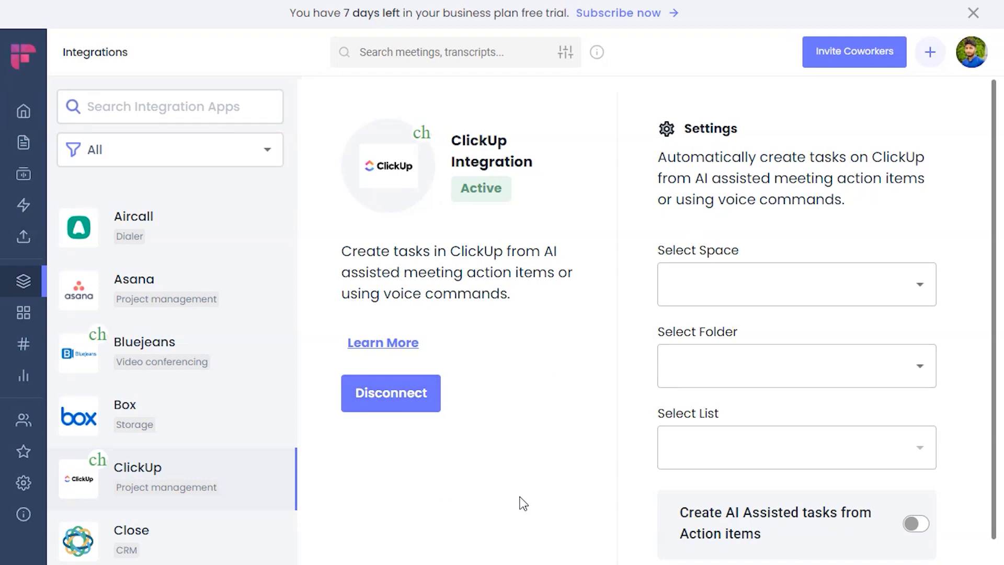
Open the Select Space field on the active ClickUp integration.
click(769, 285)
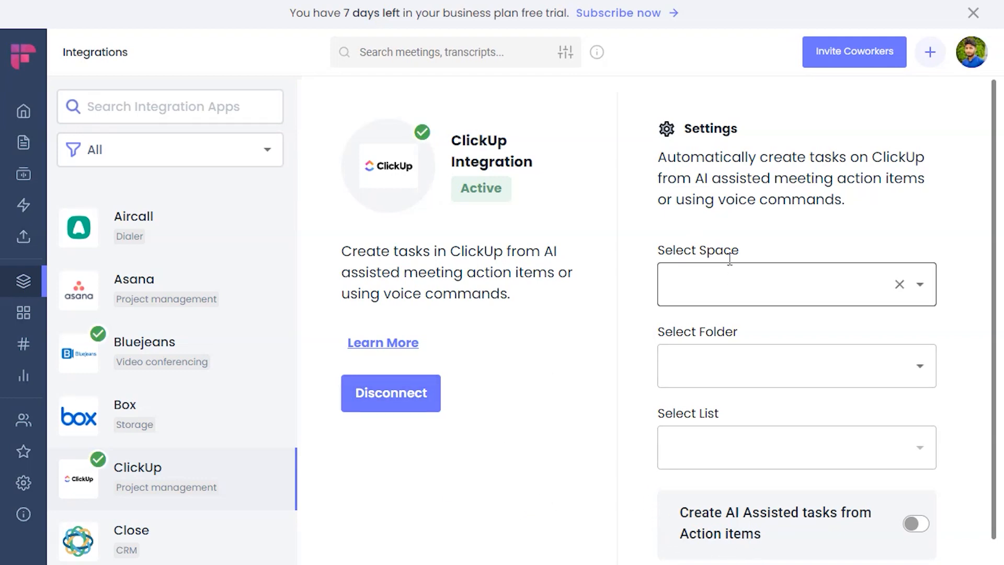